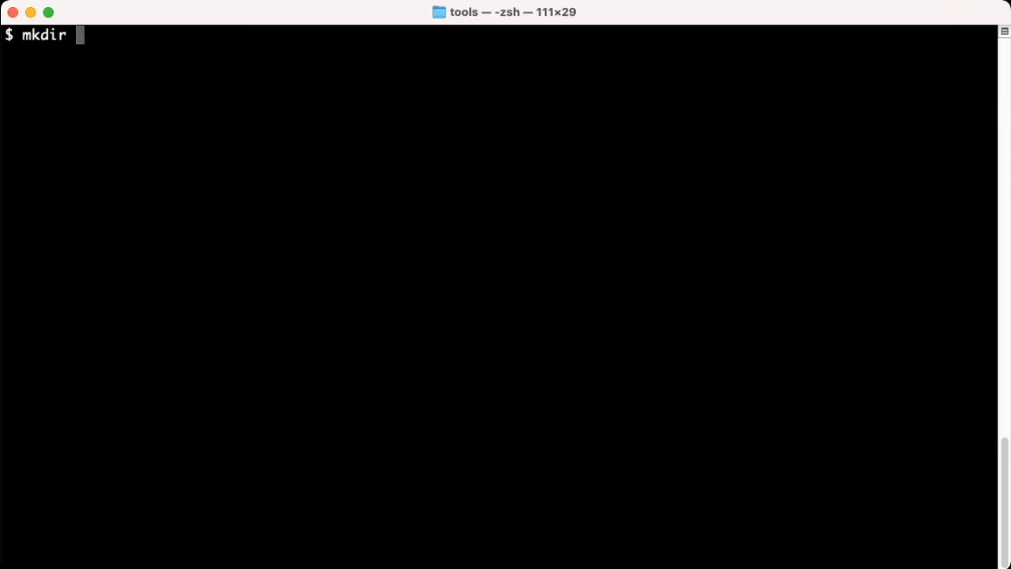
# Create the ~/dotnet-core-uninstall folder with mkdir -p and list the current directory.
pyautogui.write('-p')
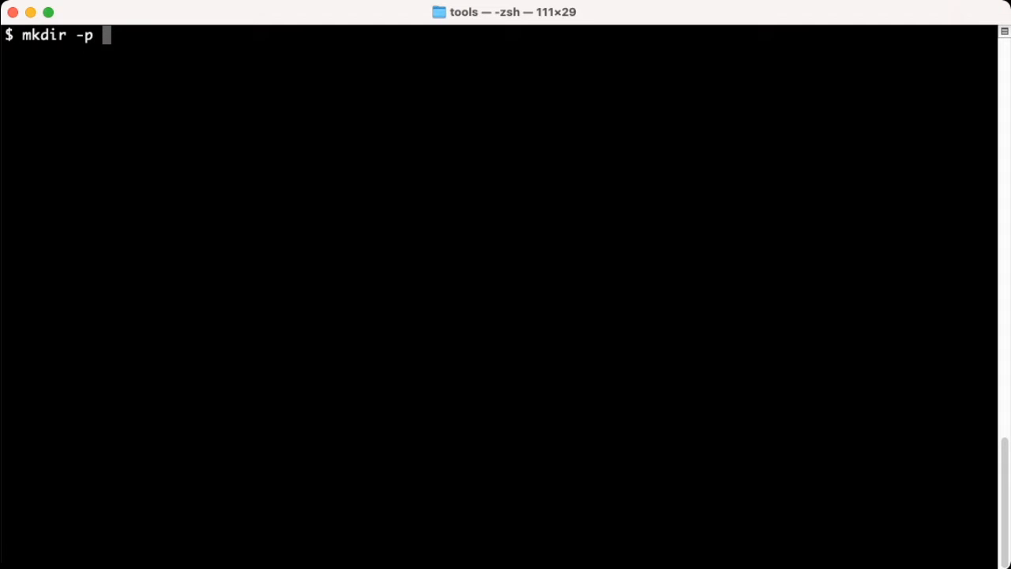
pyautogui.write('~/dot')
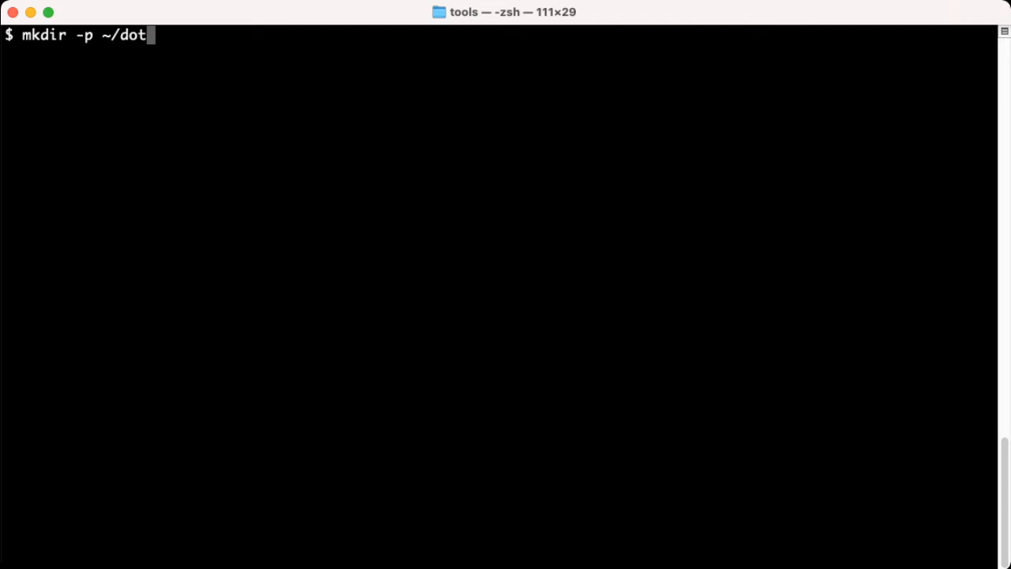
pyautogui.write('net-co')
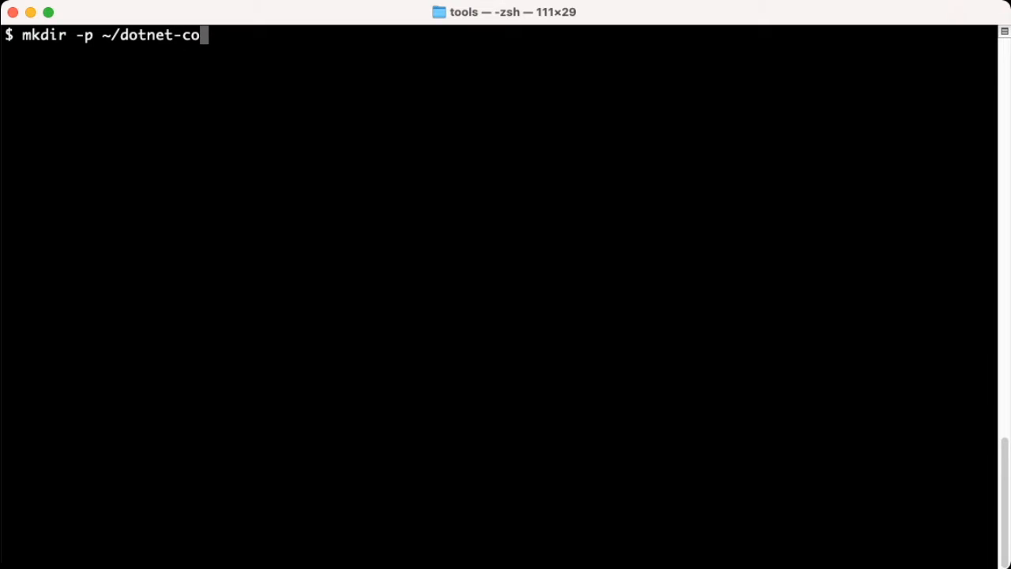
pyautogui.write('re-unins')
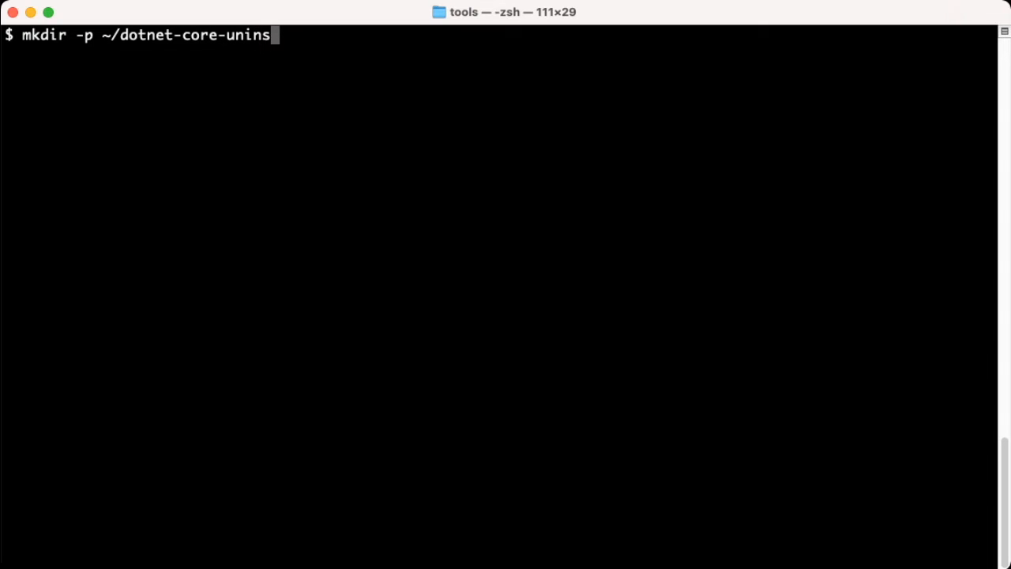
pyautogui.write('tall')
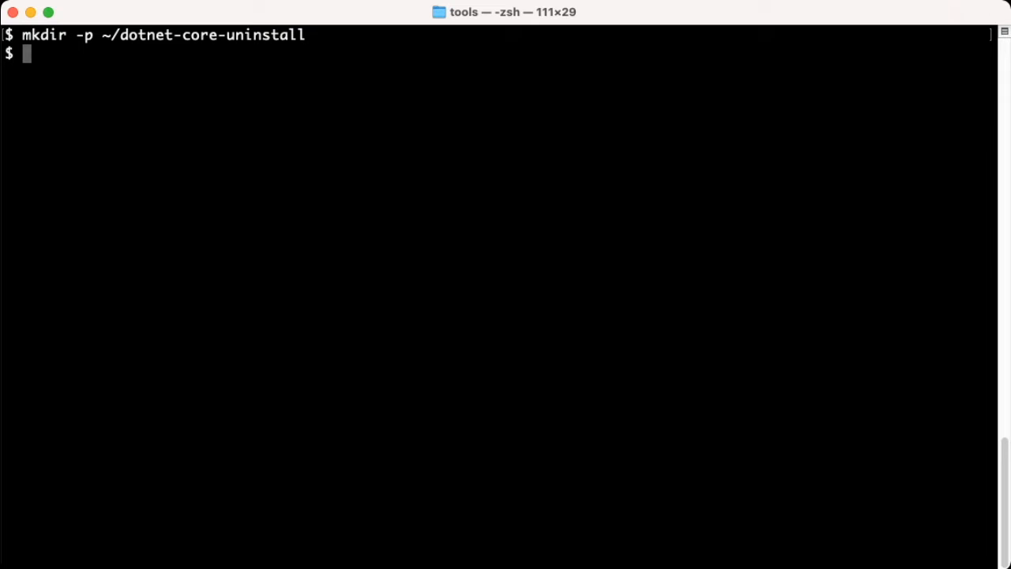
pyautogui.write('ls')
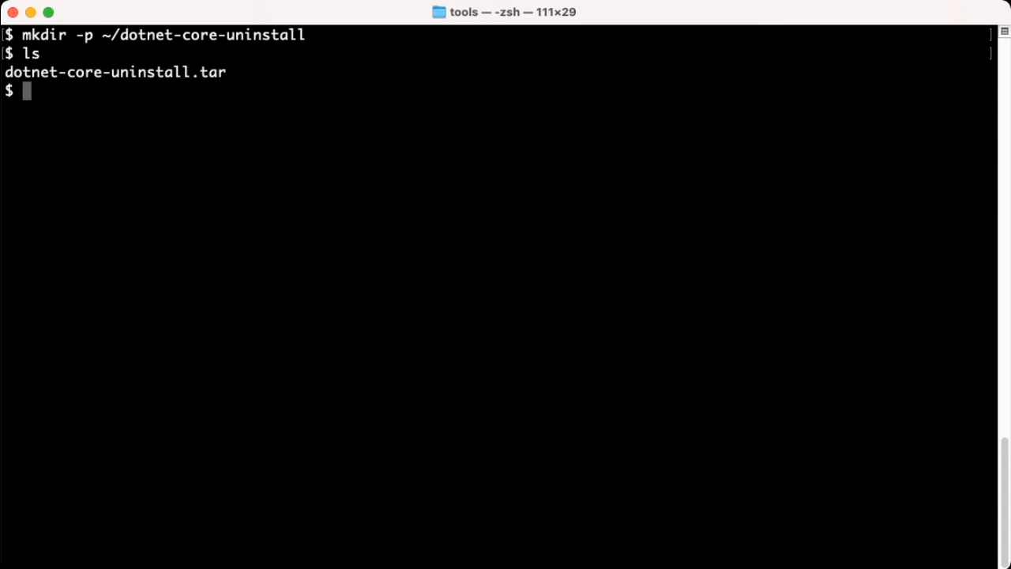
# Extract dotnet-core-uninstall.tar into ~/dotnet-core-uninstall with tar -xf ... -C.
pyautogui.write('tar -')
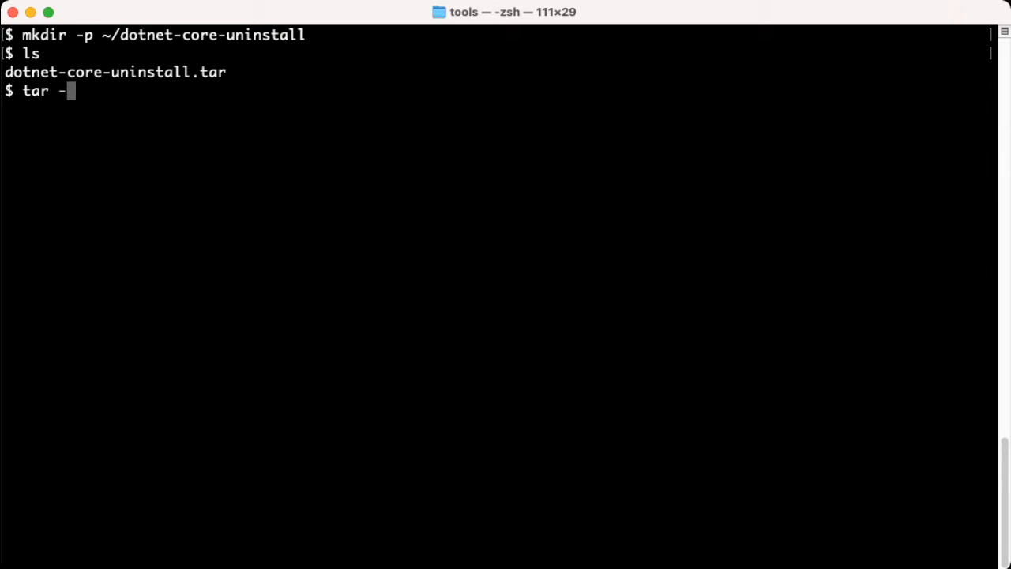
pyautogui.write('x')
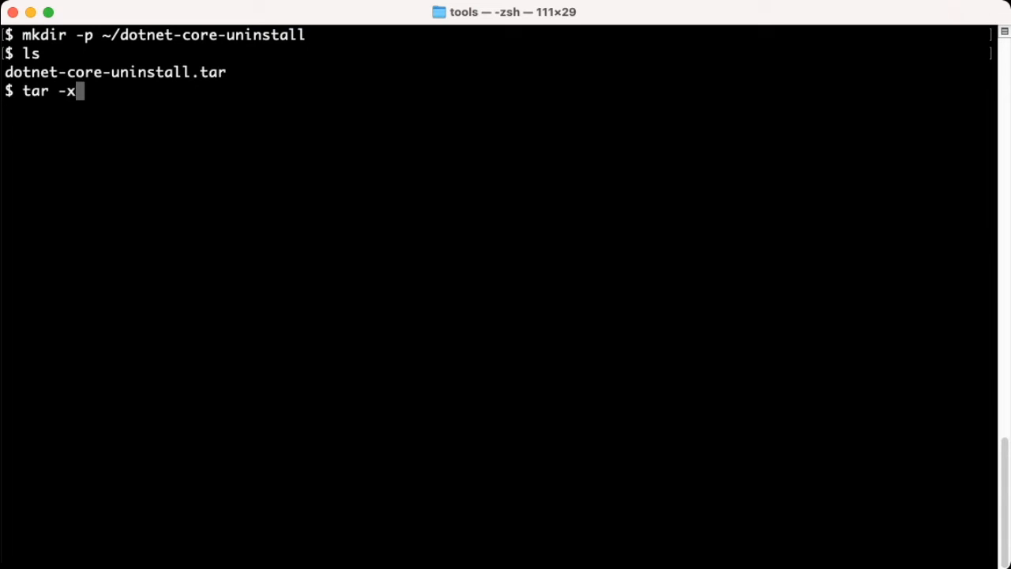
pyautogui.write('f d')
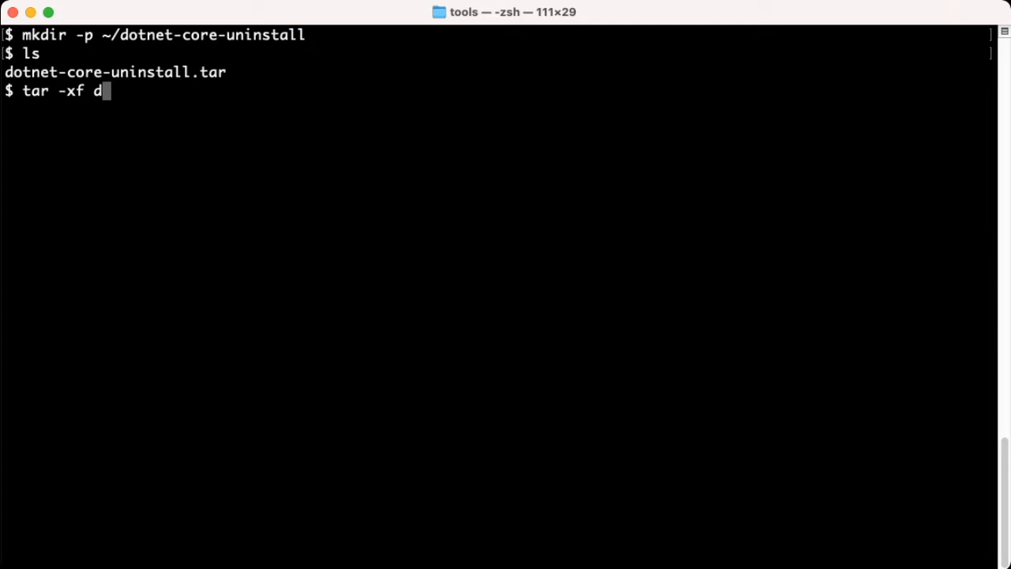
pyautogui.write('otn')
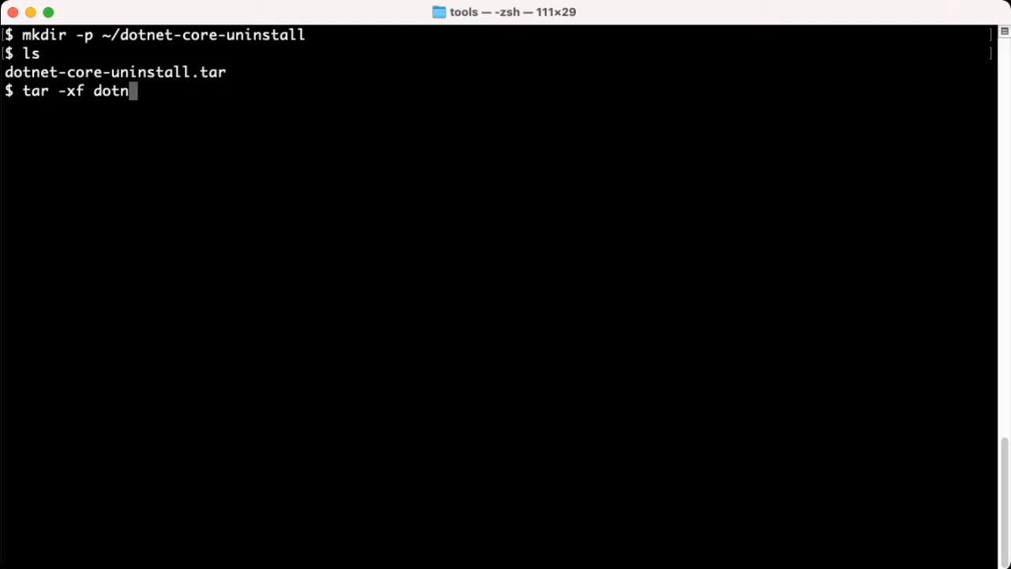
pyautogui.write('et-core-uninstall.tar')
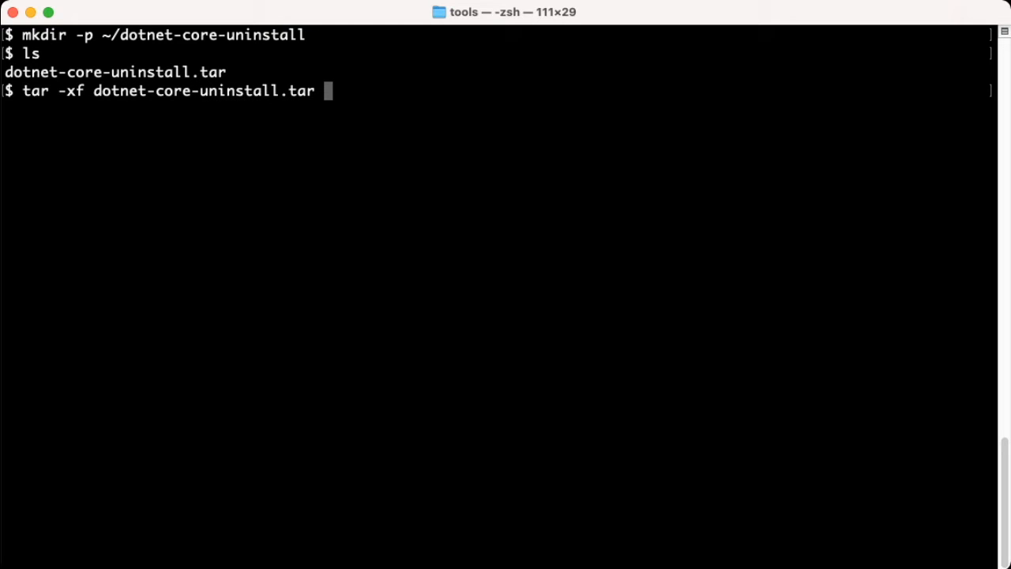
pyautogui.write('-C ~/')
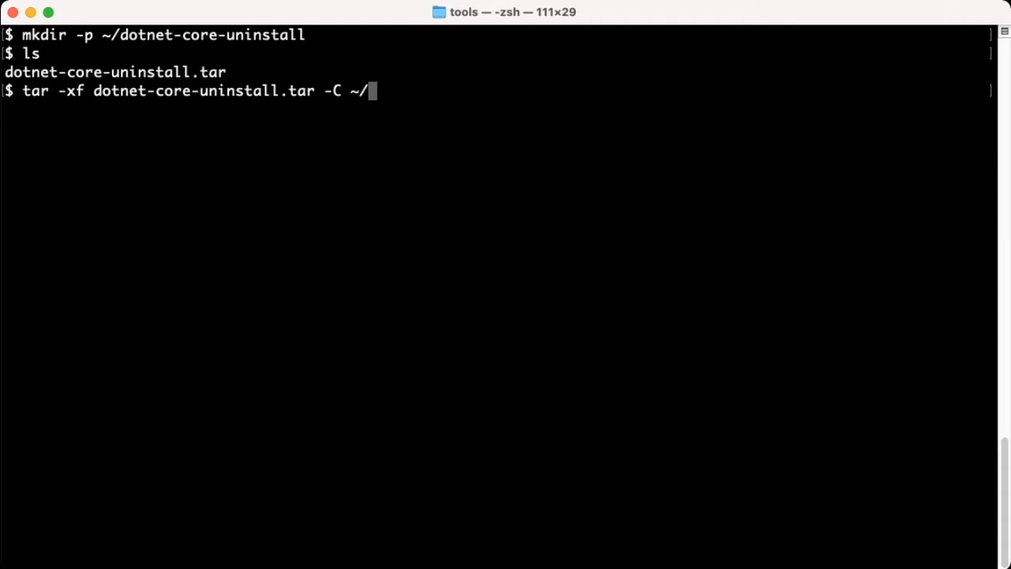
pyautogui.write('dotnet-core-uninstall')
pyautogui.write('cd')
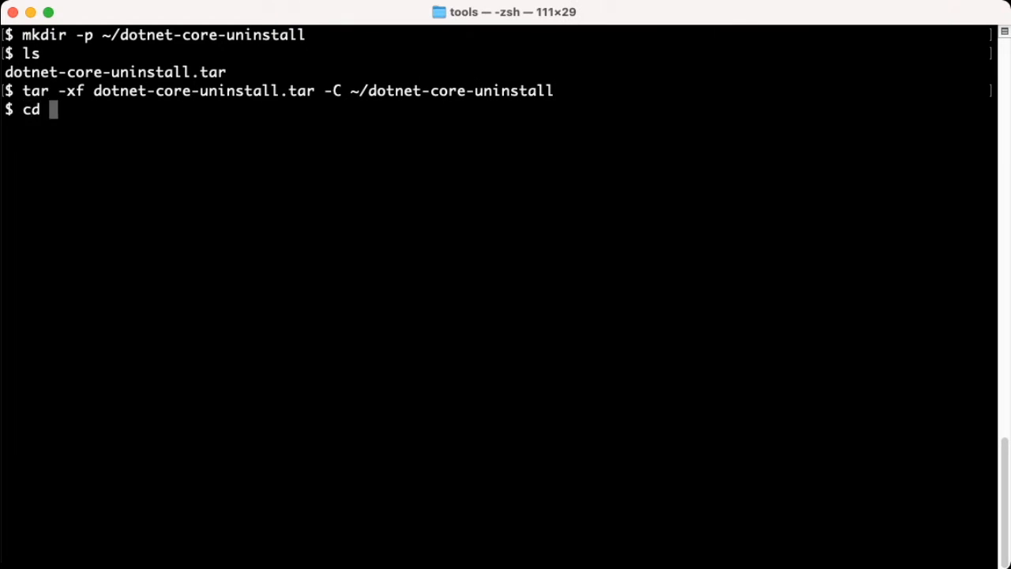
# Change the working directory to ~/dotnet-core-uninstall.
pyautogui.write('~/')
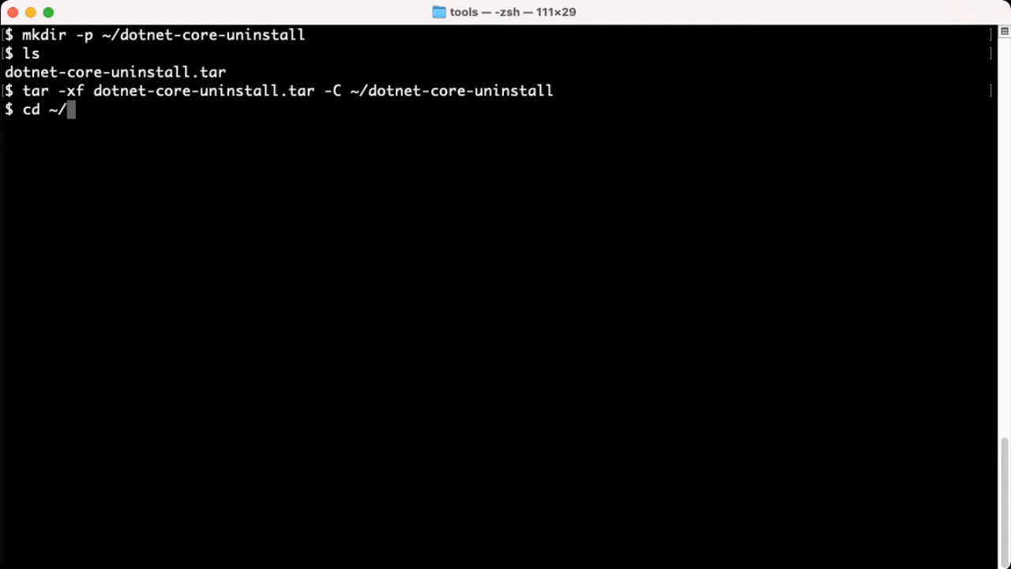
pyautogui.write('dotnet-core-uninstall')
pyautogui.write('ls')
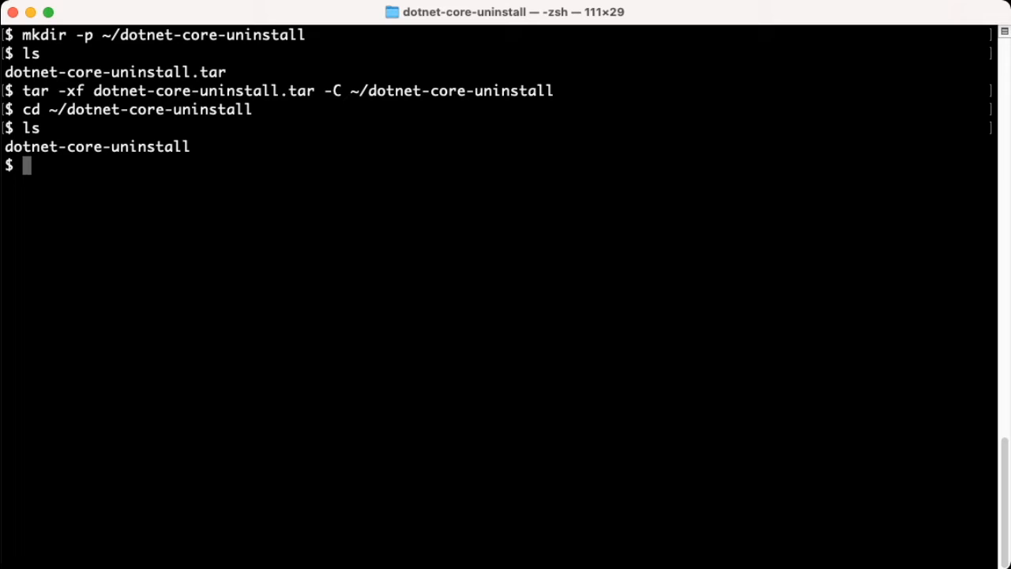
# Run ./dotnet-core-uninstall -h to show the tool's help.
pyautogui.write('./')
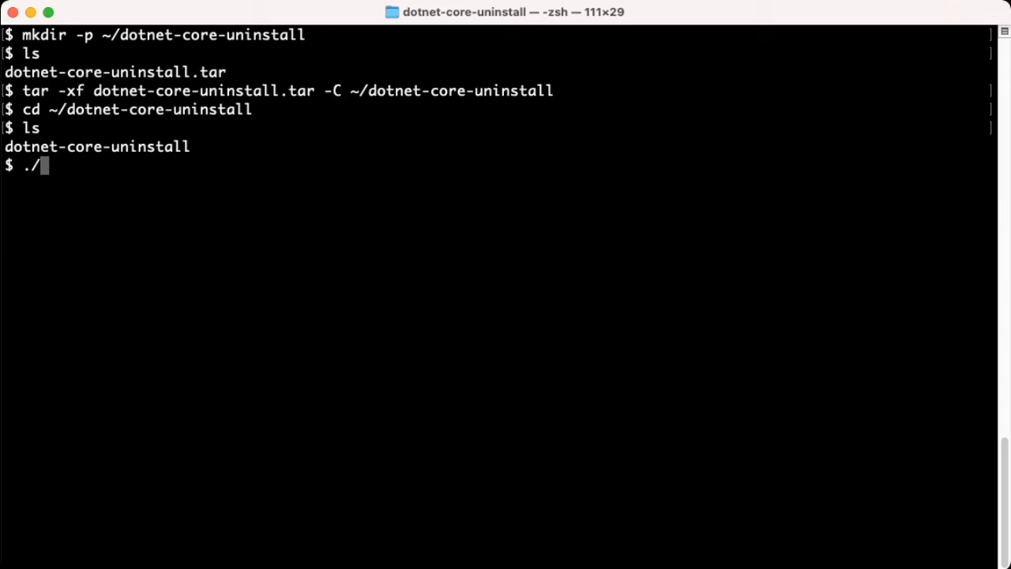
pyautogui.write('dotnet-core-uninstall -')
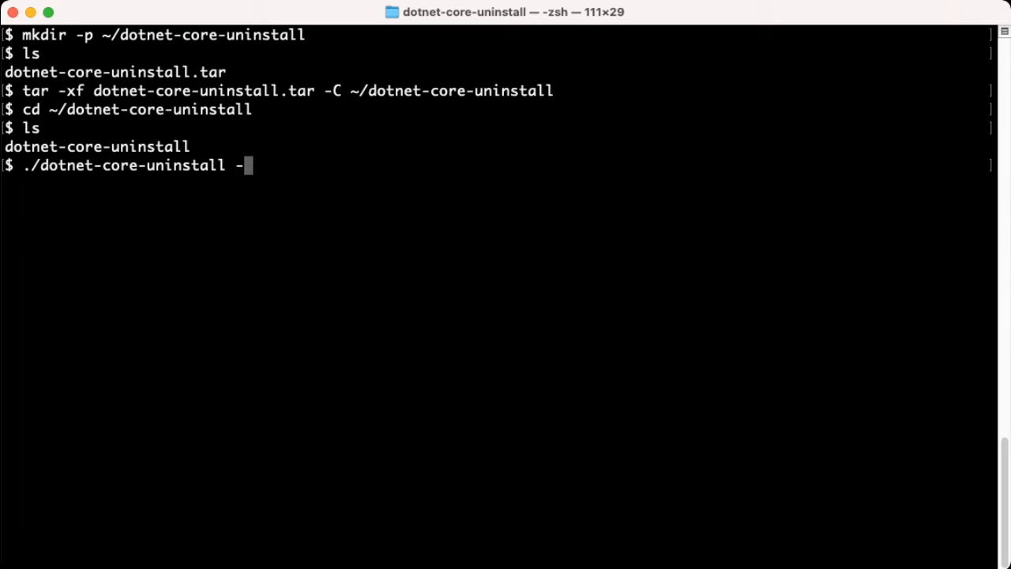
pyautogui.write('h')
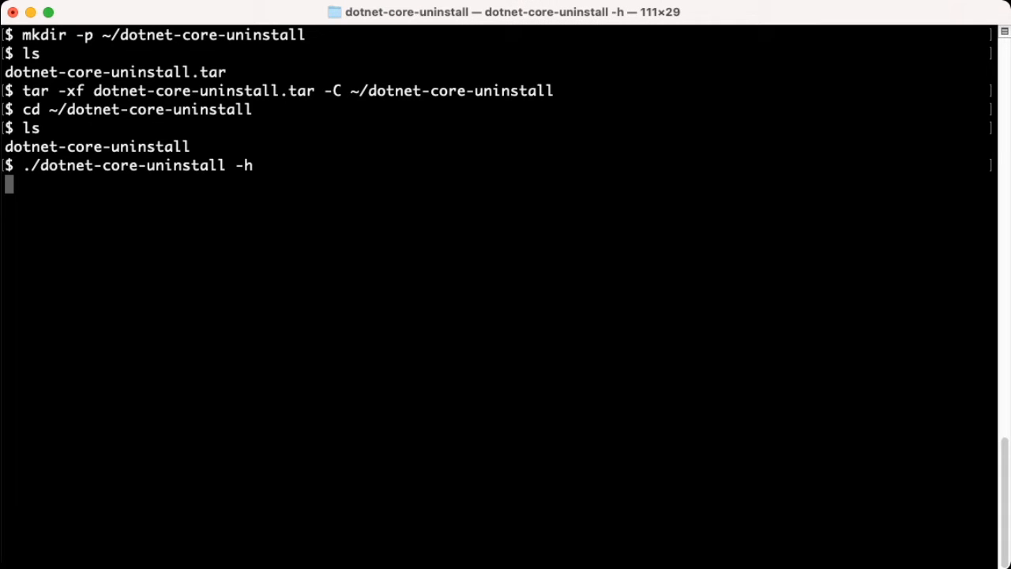
pyautogui.press('enter')
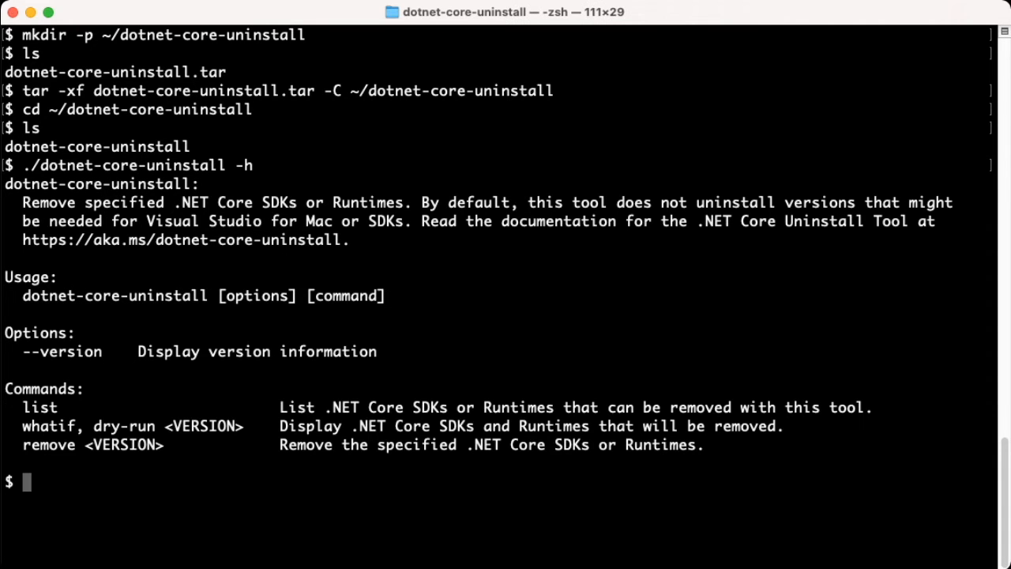
# Run ./dotnet-core-uninstall list to show removable SDKs and runtimes.
pyautogui.write('./dot')
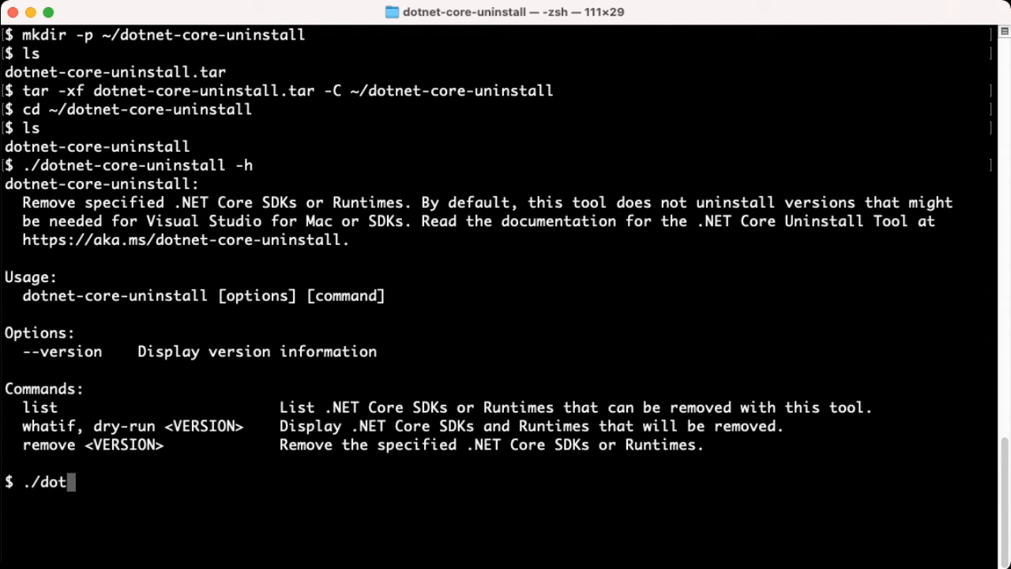
pyautogui.write('net-core-uninstall')
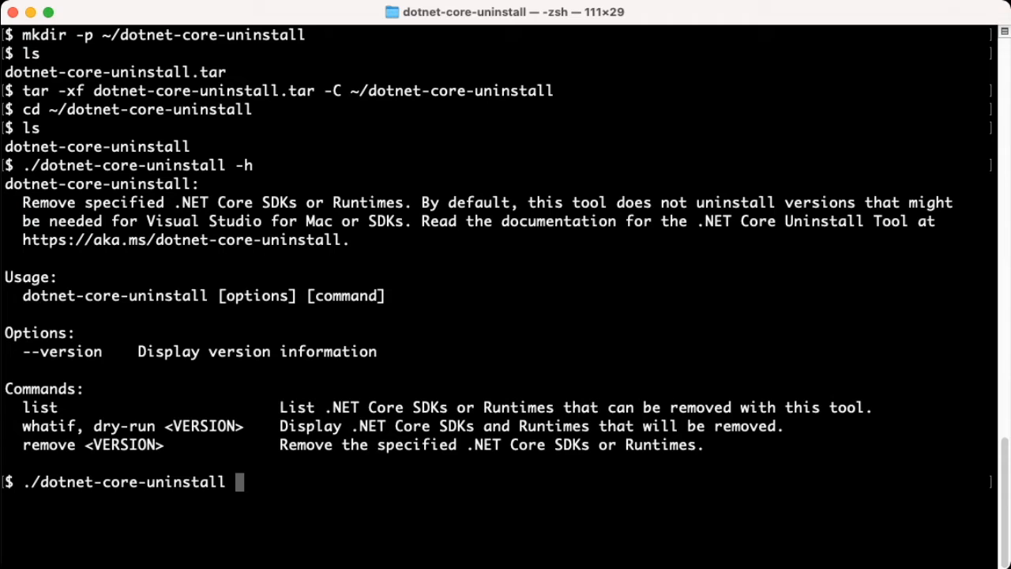
pyautogui.write('list')
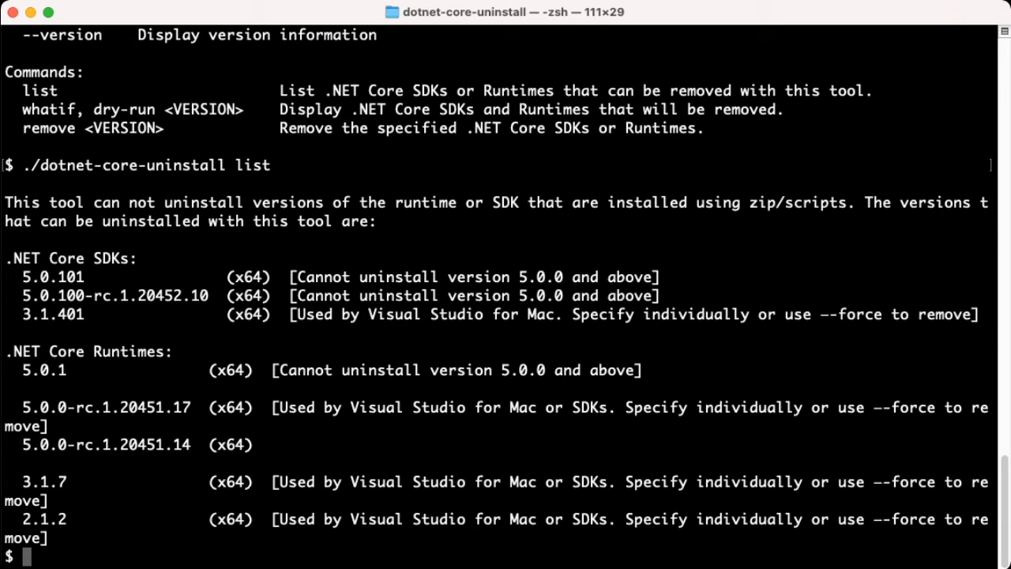
# Run dotnet --list-sdks to show the installed SDKs.
pyautogui.write('d')
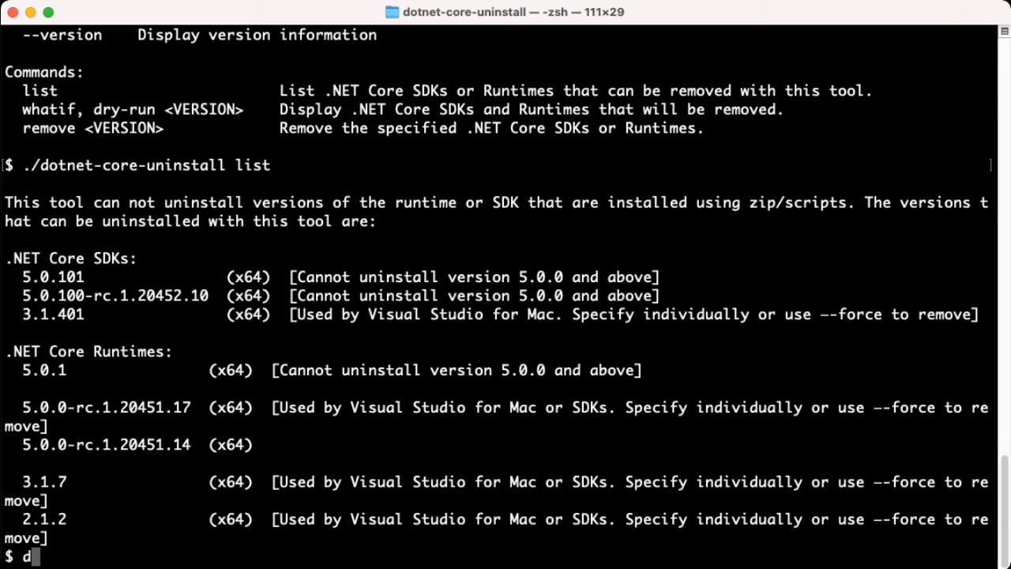
pyautogui.write('otnet --l')
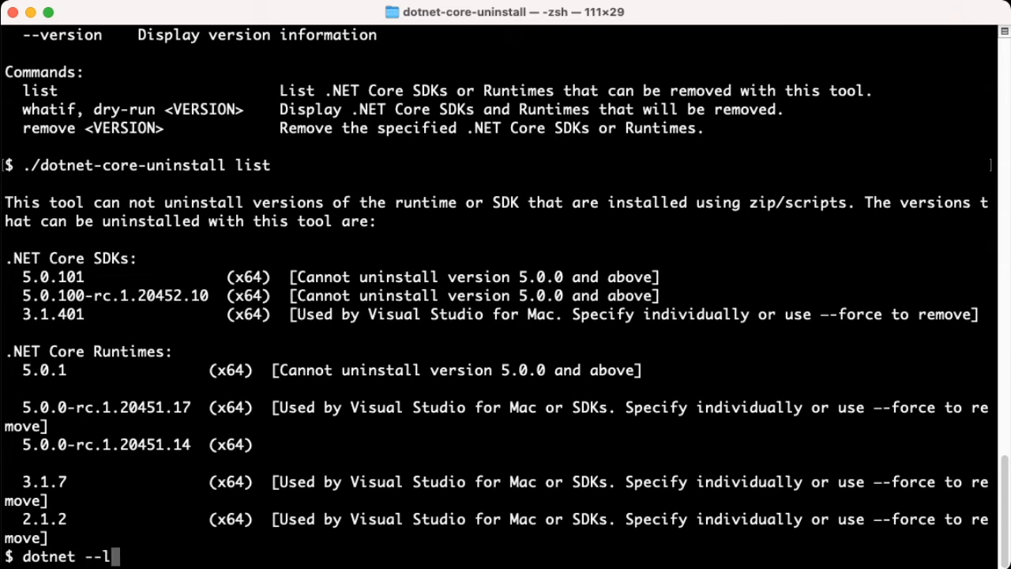
pyautogui.write('ist-sdks')
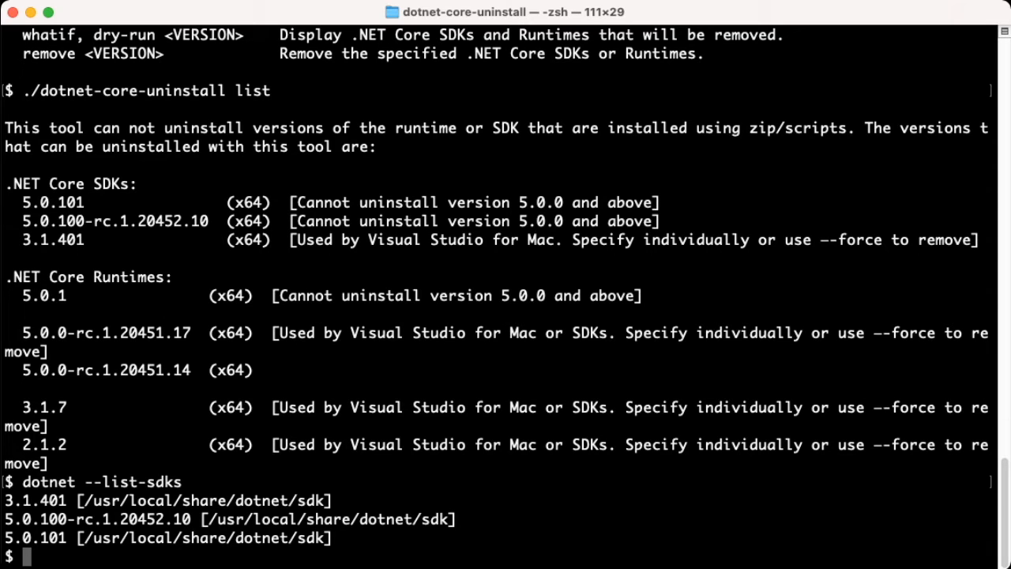
# Rerun ./dotnet-core-uninstall list and then its -h help.
pyautogui.write('./dotnet-core-uninstall list')
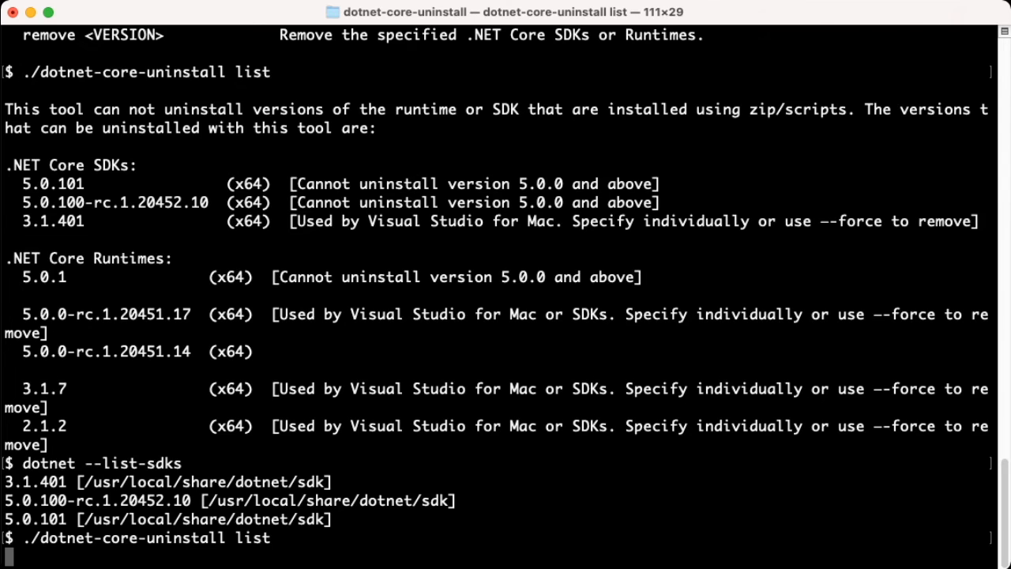
pyautogui.press('Return')
pyautogui.write('./dotnet-core-uninstall')
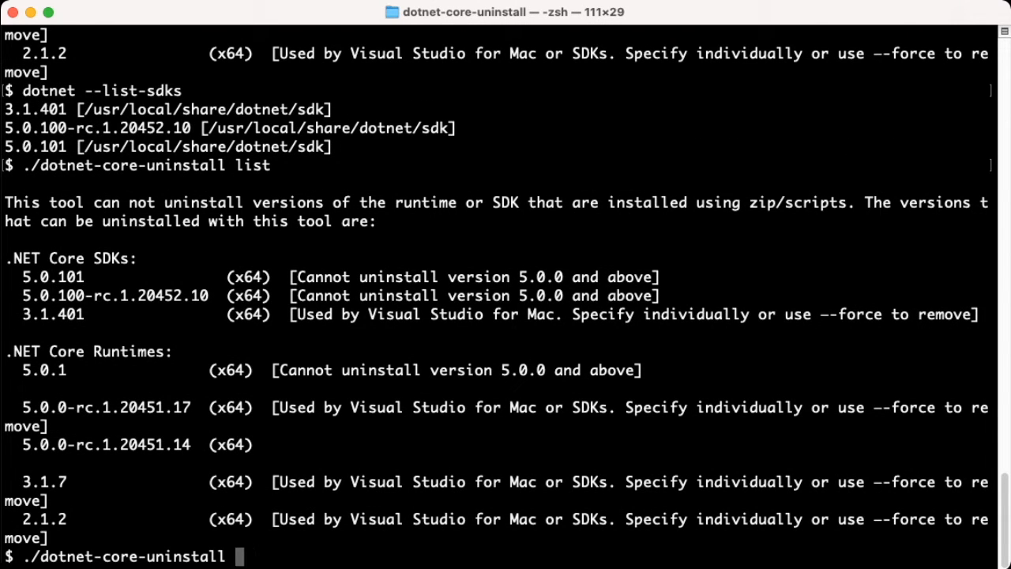
pyautogui.write('-h')
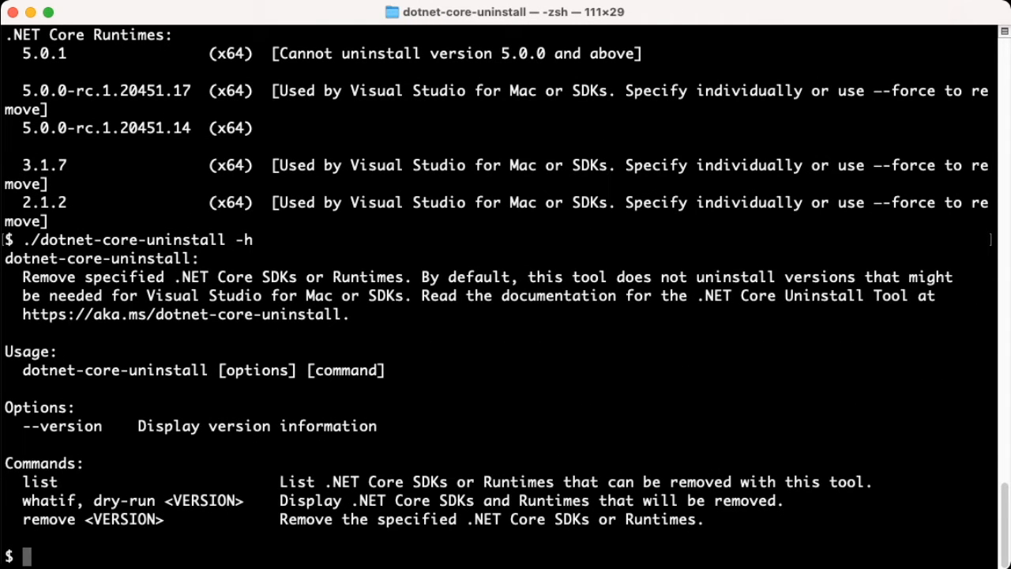
# Attempt ./dotnet-core-uninstall dry-run 3.1.401 without a type flag.
pyautogui.write('./dotnet-core-uninstall -h')
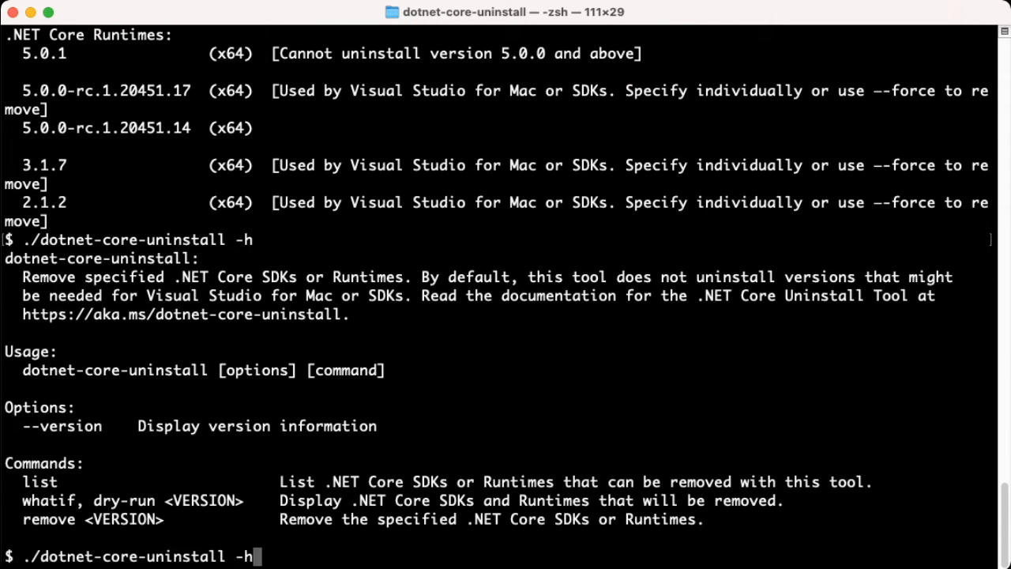
pyautogui.write('d')
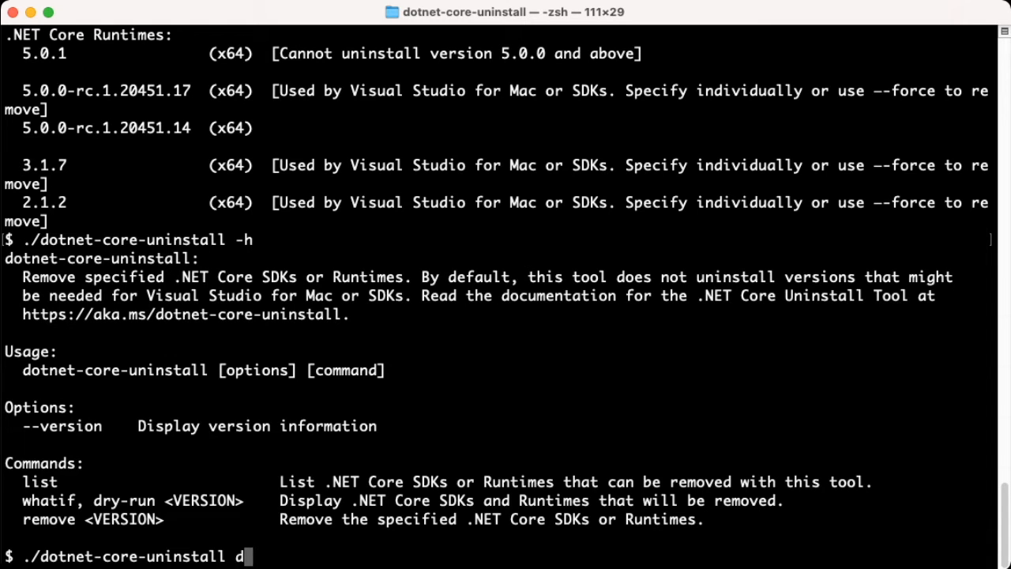
pyautogui.write('ry')
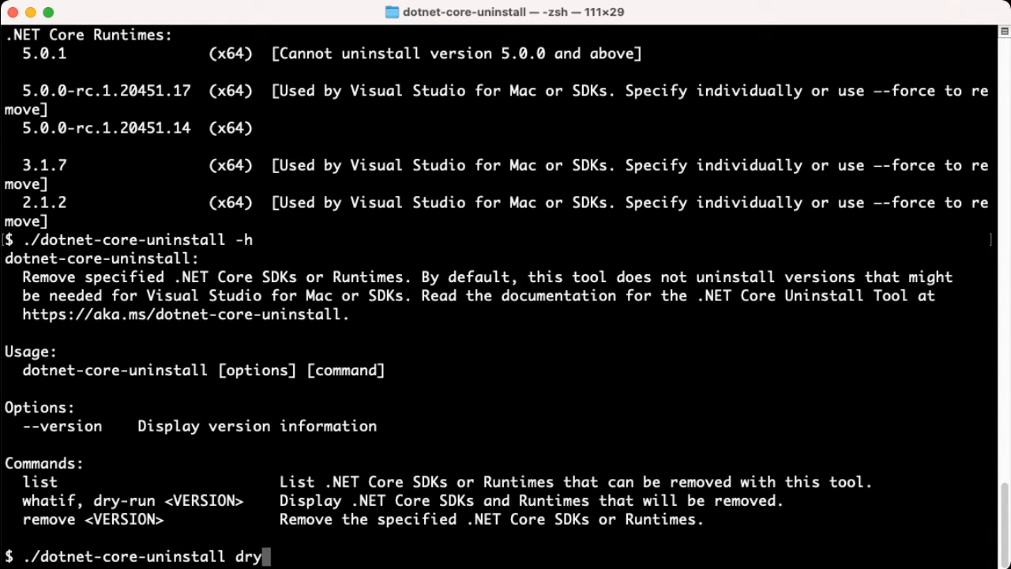
pyautogui.write('-run')
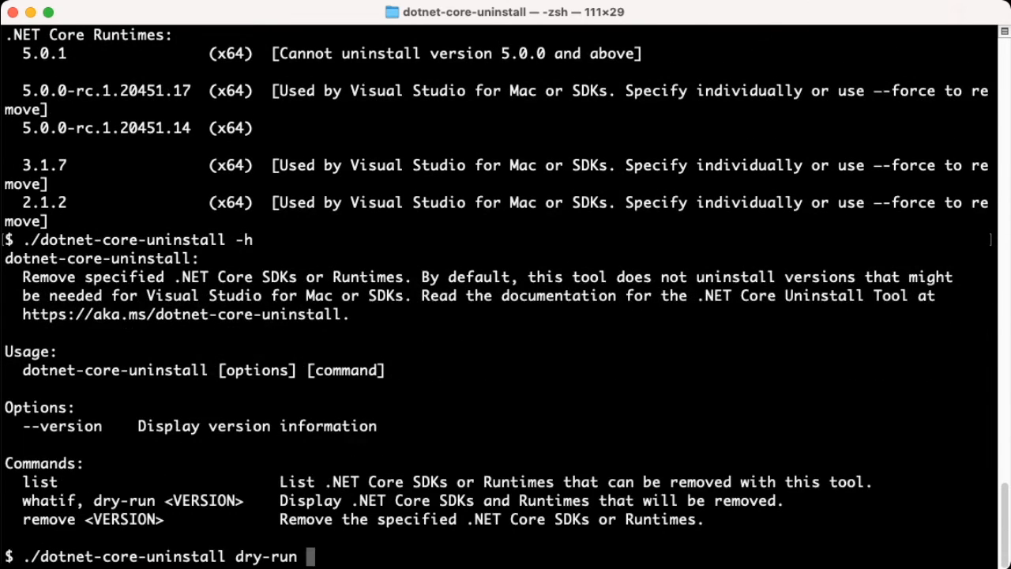
pyautogui.write('3.')
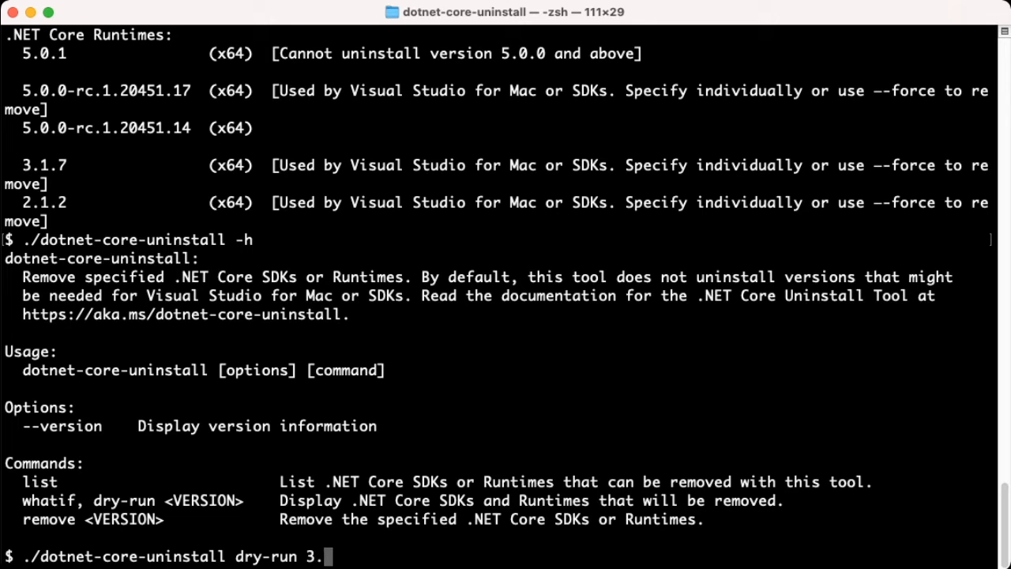
pyautogui.write('1.401')
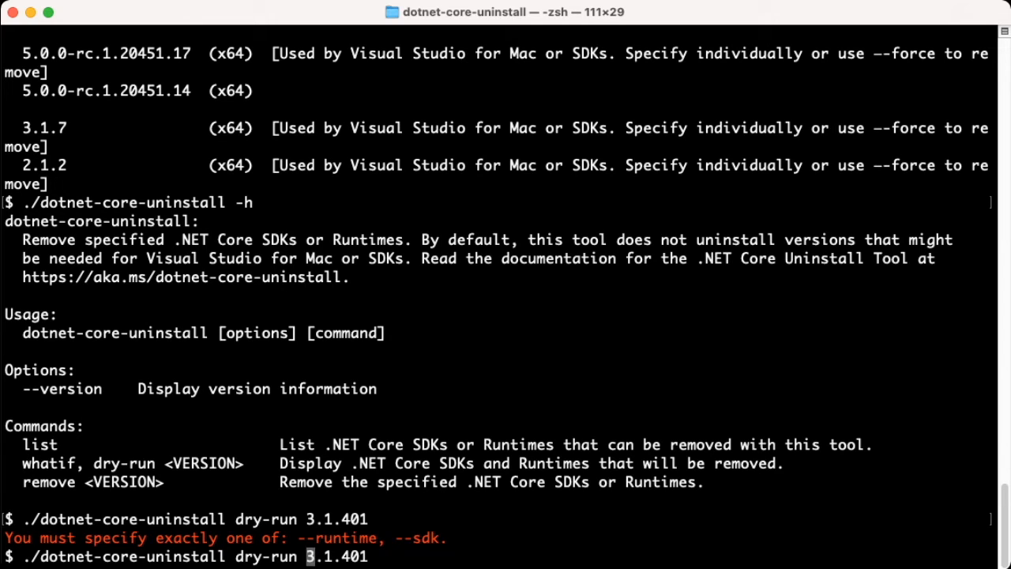
# Retry the dry run with --runtime 3.1.401, then with --sdk 3.1.401 to get the report.
pyautogui.write('--runtime')
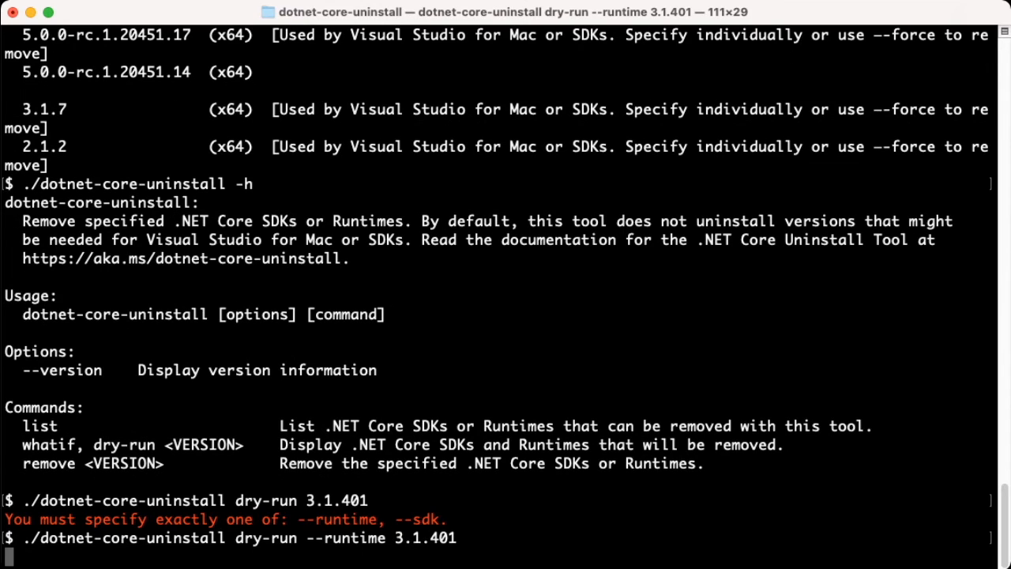
pyautogui.press('enter')
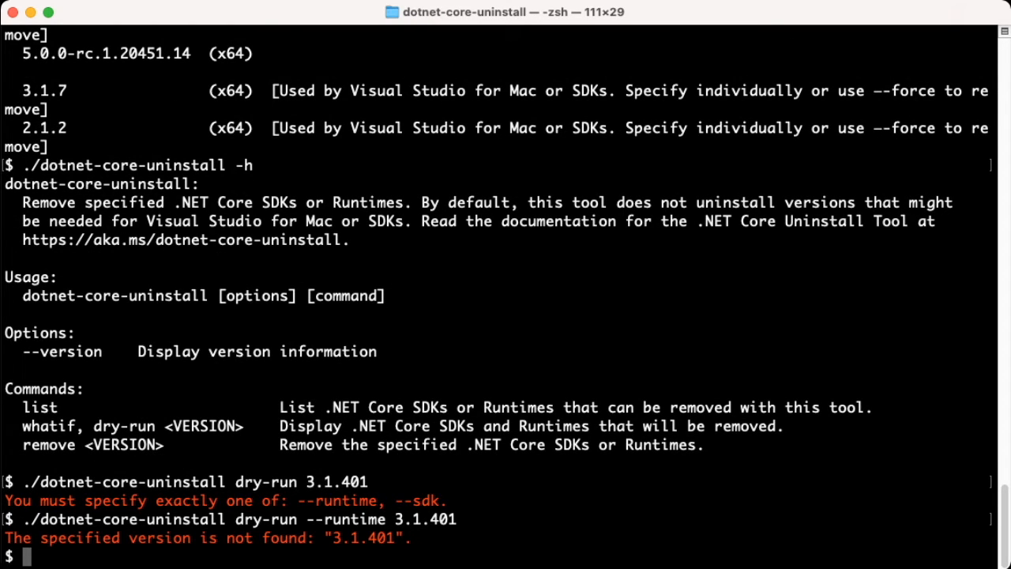
pyautogui.write('./dotnet-core-uninstall dry-run --runtime 3.1.401')
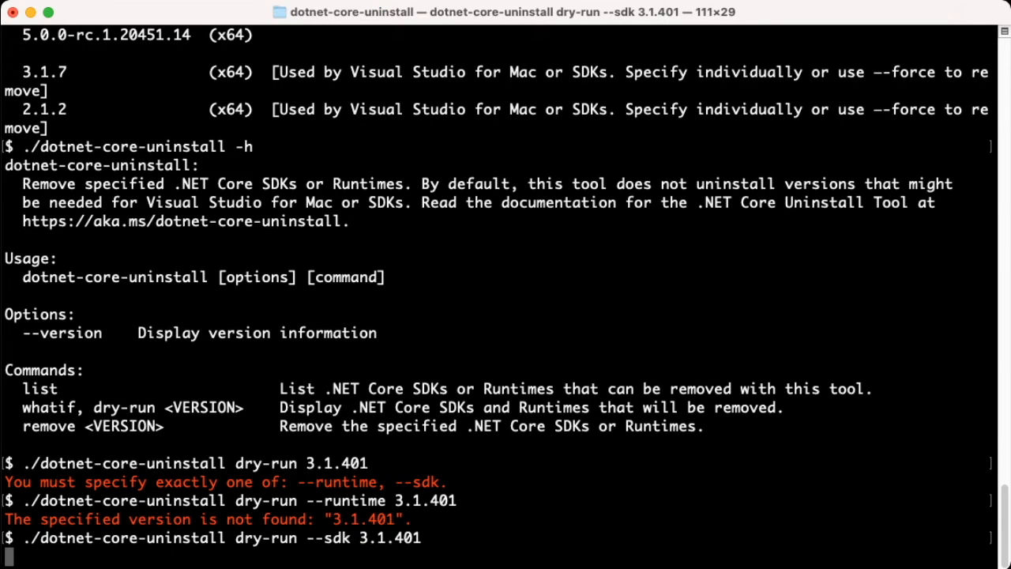
pyautogui.press('Return')
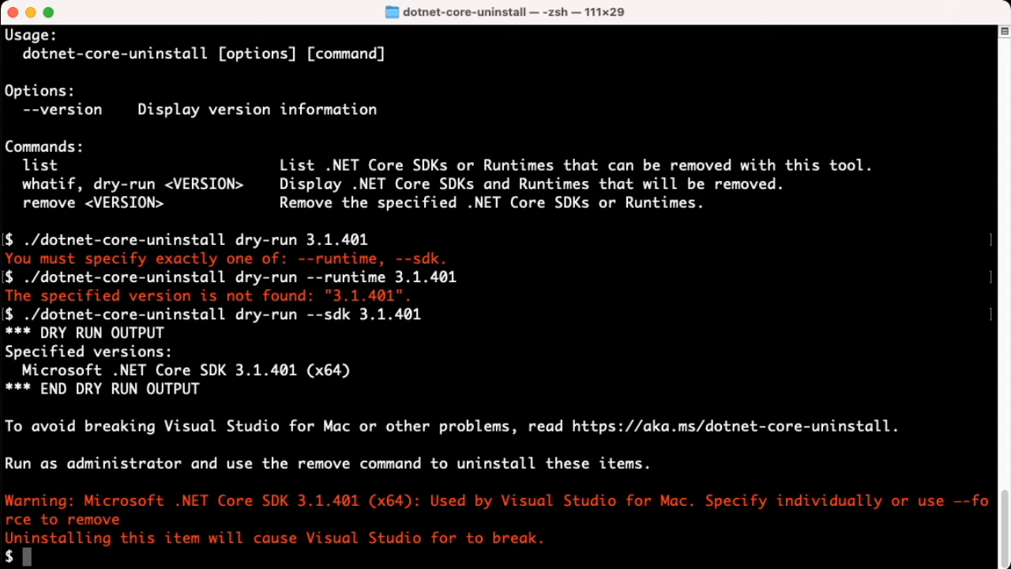
# Run ./dotnet-core-uninstall remove --sdk 3.1.401 --force, then again with sudo.
pyautogui.write('./dotnet-core-uninstall dry-run --sdk 3.1.401')
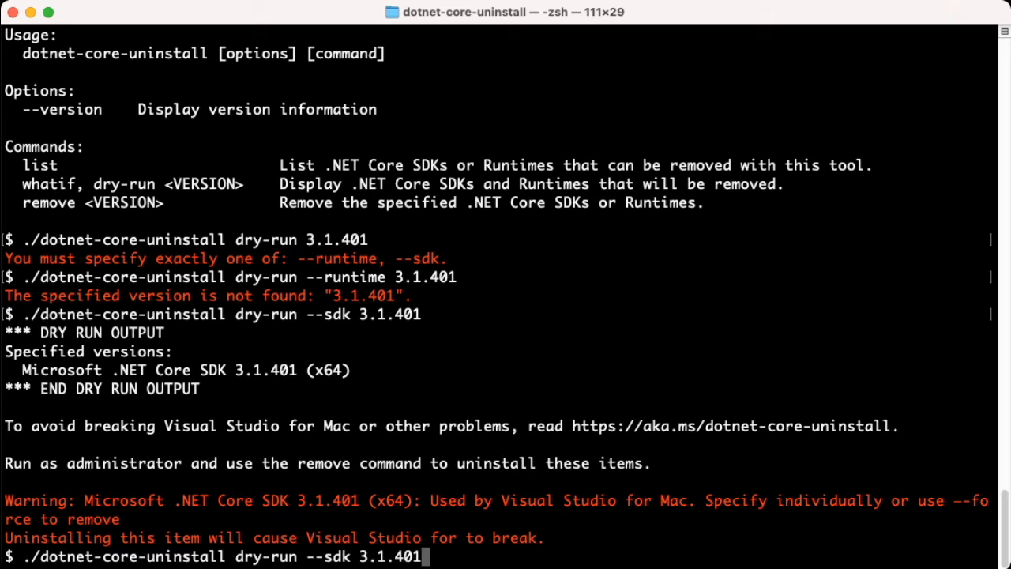
pyautogui.write('--')
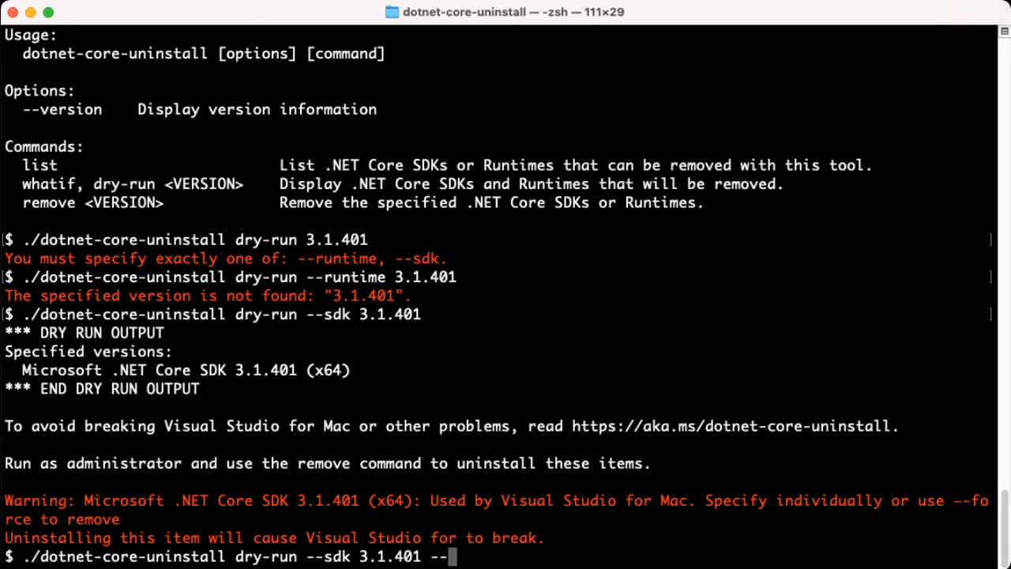
pyautogui.write('force')
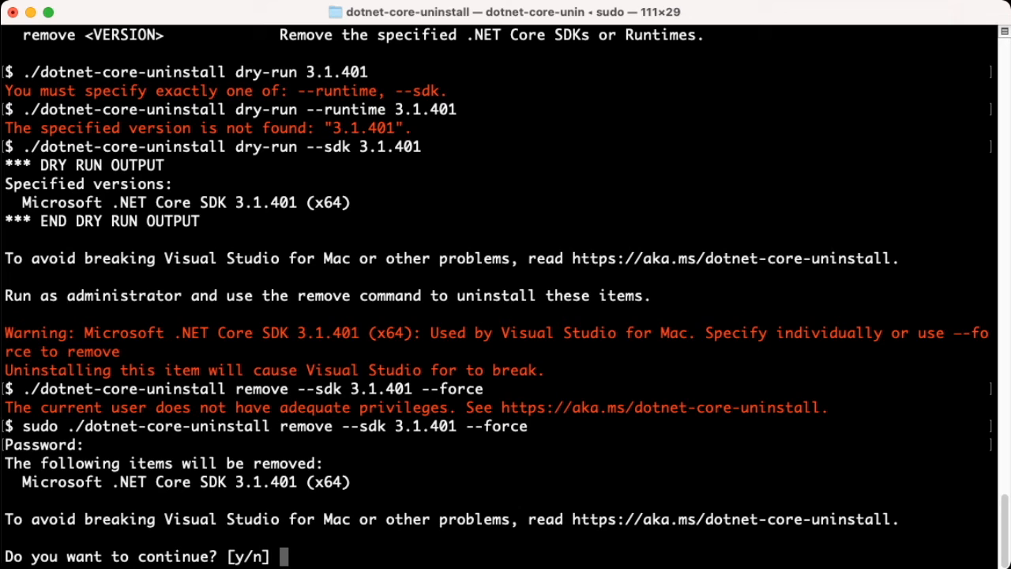
# Answer y to both confirmation prompts and begin a new dotnet command.
pyautogui.write('y')
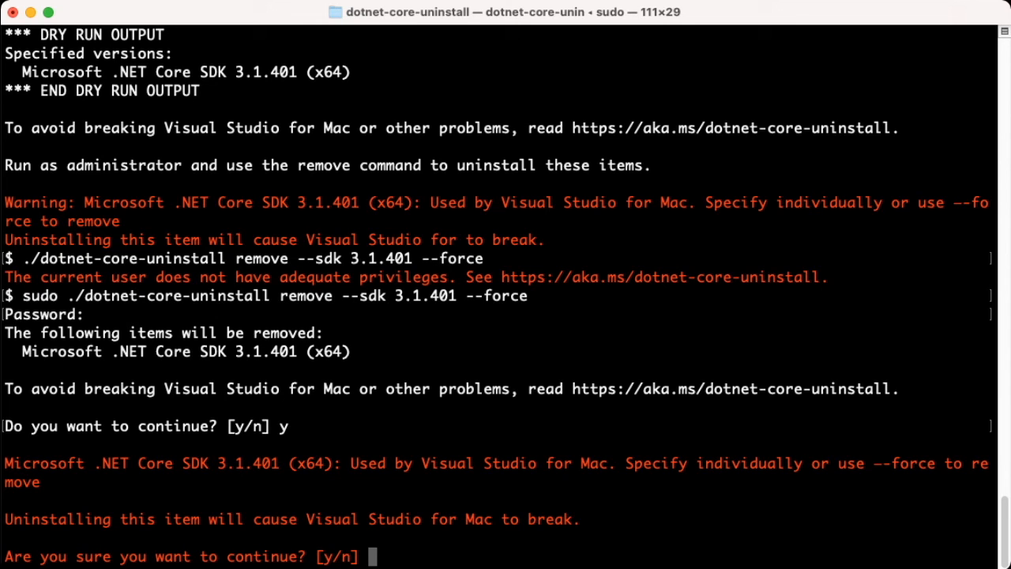
pyautogui.write('y')
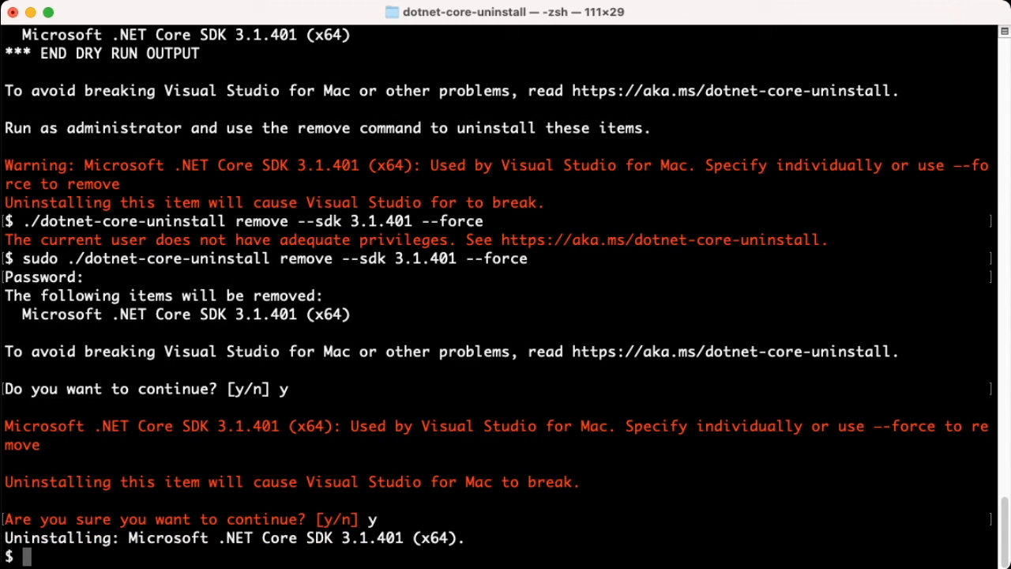
pyautogui.write('dotn')
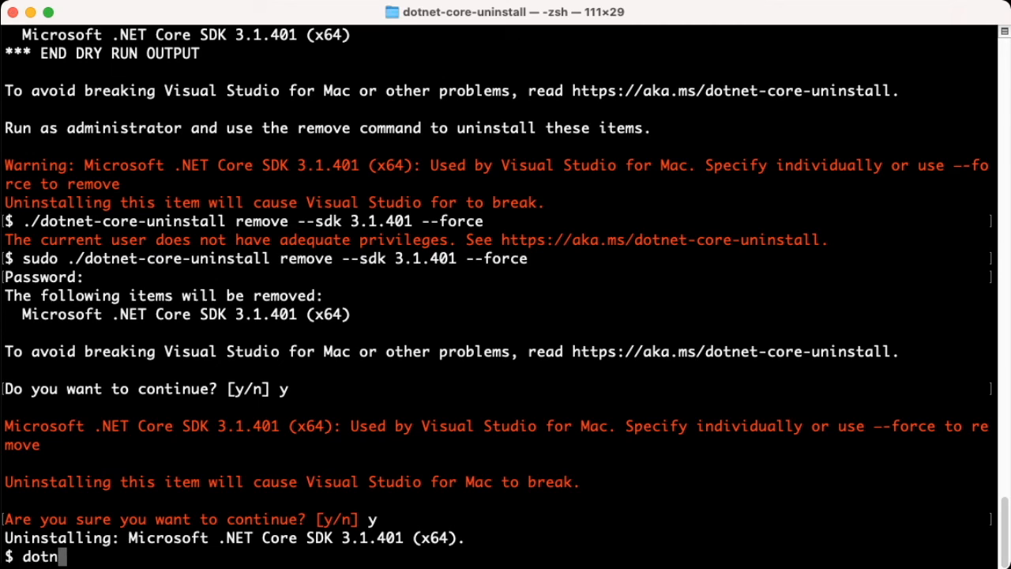